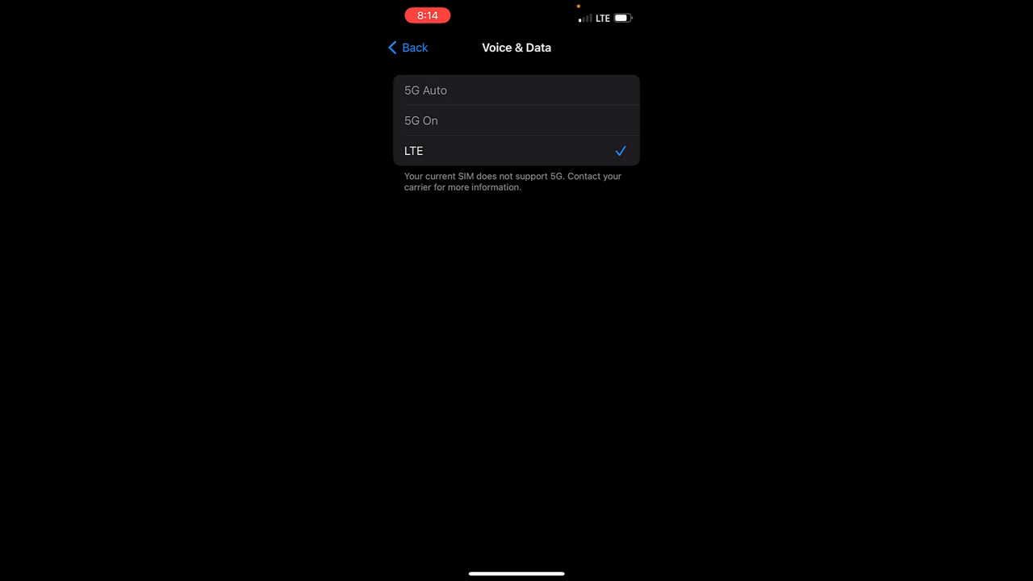
Step: Back out of Voice & Data to the top-level Settings list
click(407, 48)
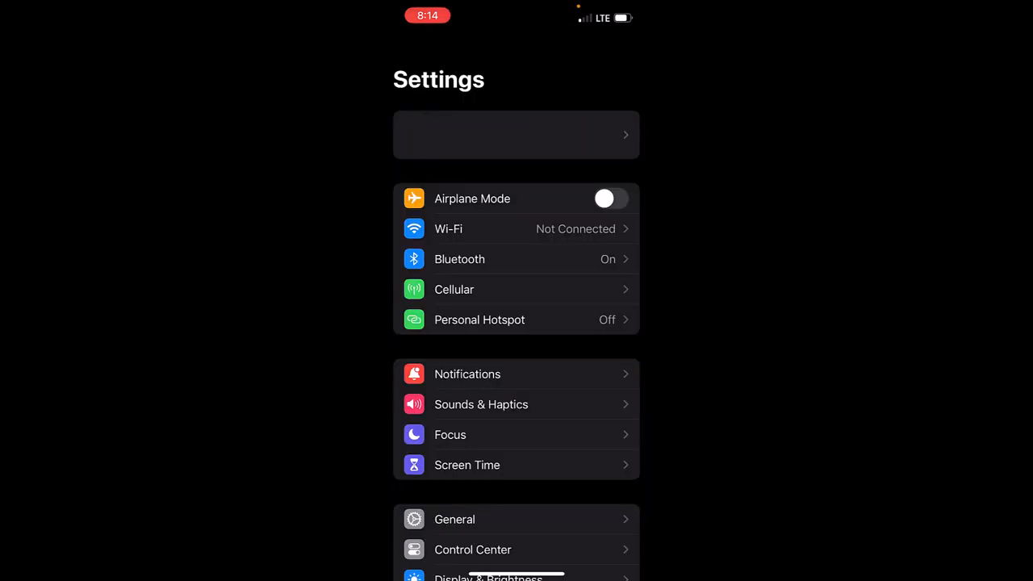
Step: Open Cellular settings to reach Voice & Data, where LTE is selected
click(454, 289)
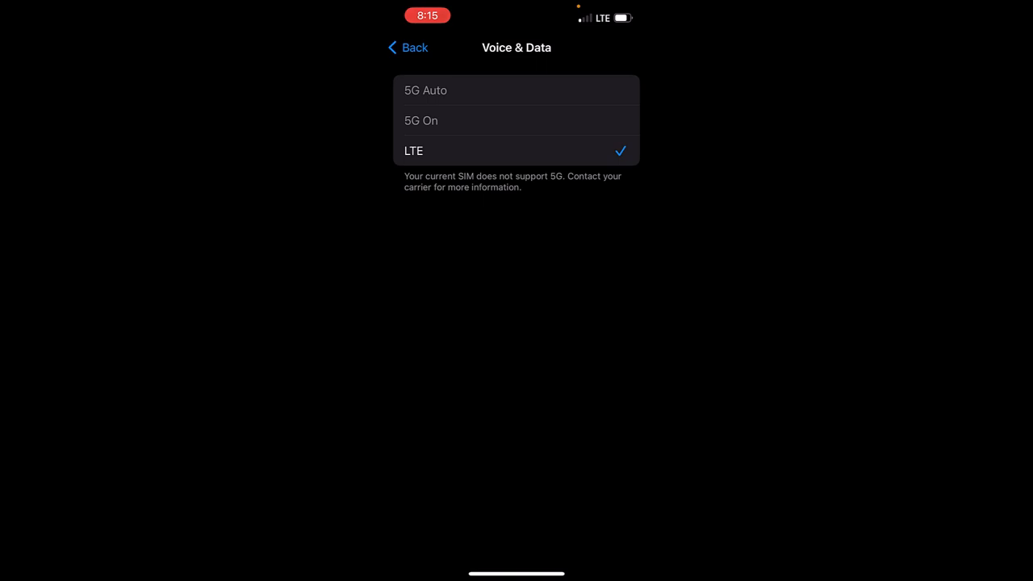
Step: Back out of Voice & Data to the top-level Settings list, now on Wi-Fi
click(407, 48)
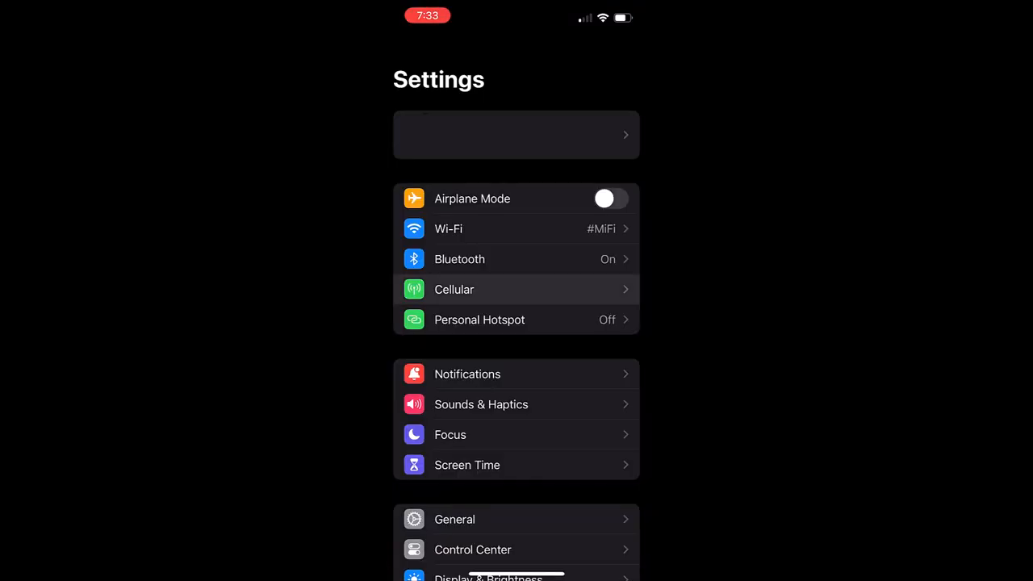
Step: Go to Cellular Voice & Data and select 5G Auto as the network mode
click(454, 289)
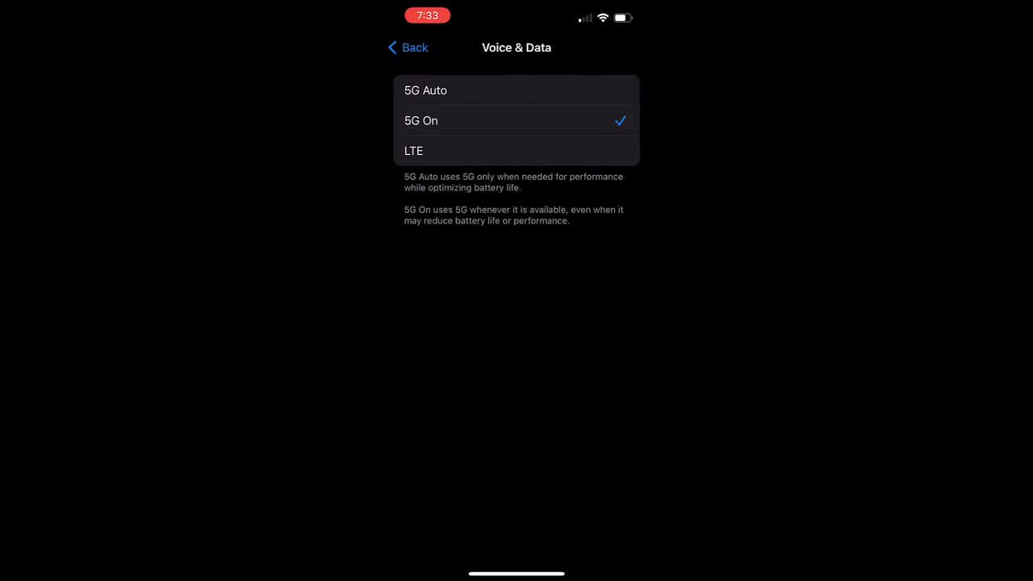
click(425, 90)
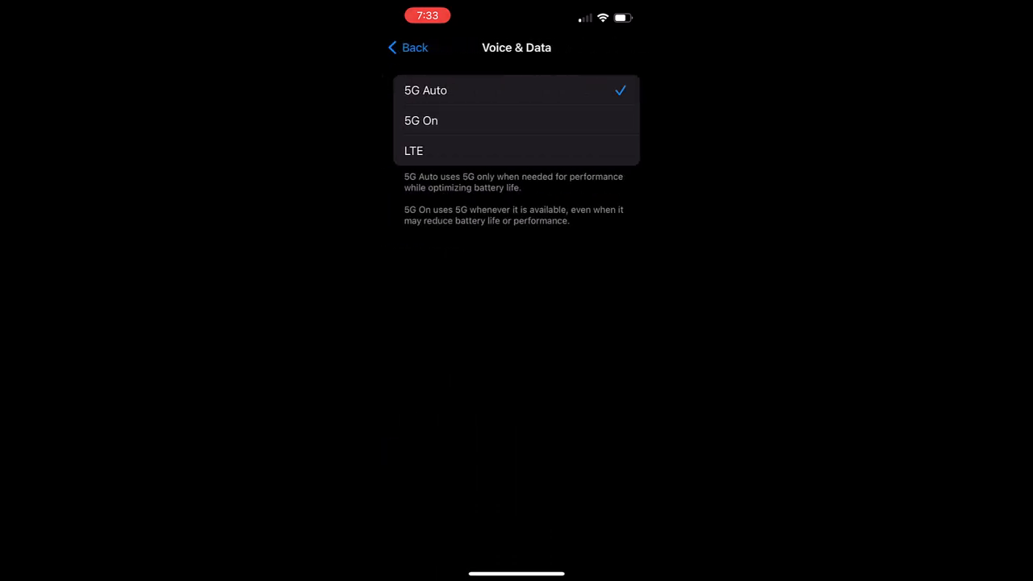